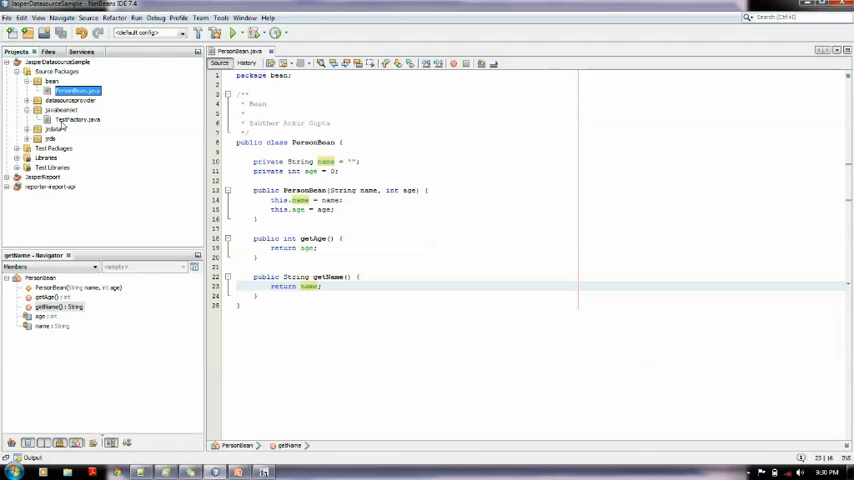
pyautogui.moveTo(77, 128)
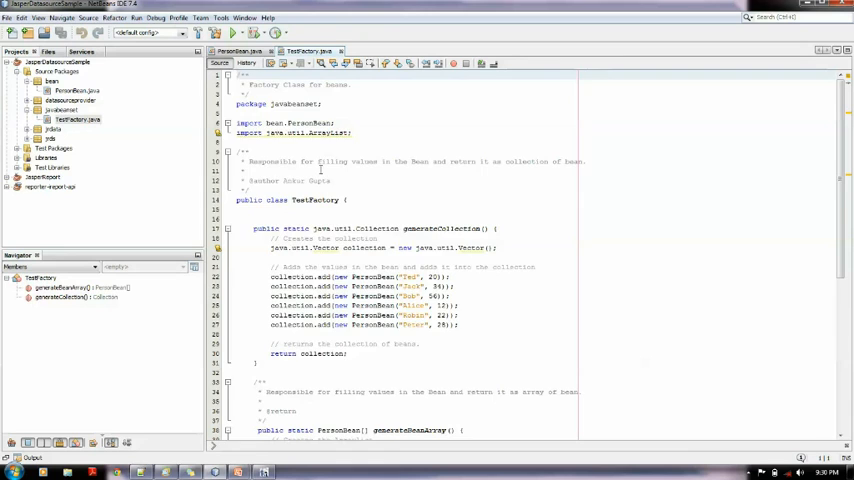
# Scroll down through TestFactory.java in NetBeans
pyautogui.scroll(-3)
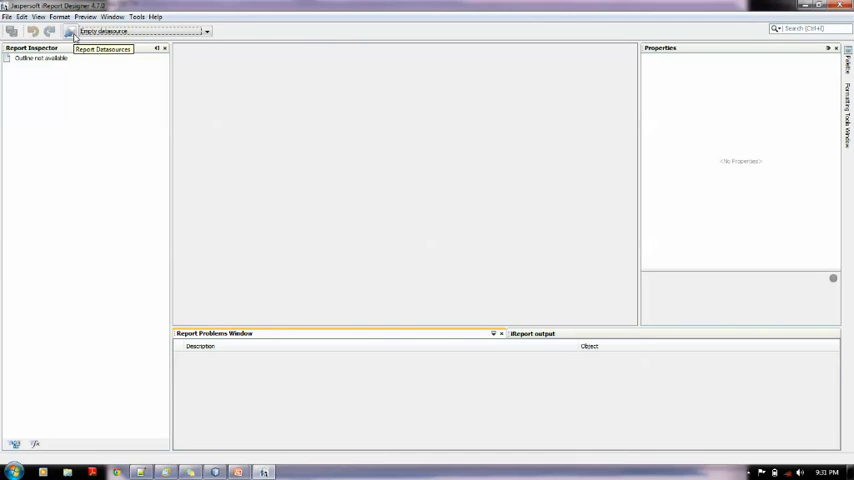
pyautogui.click(137, 17)
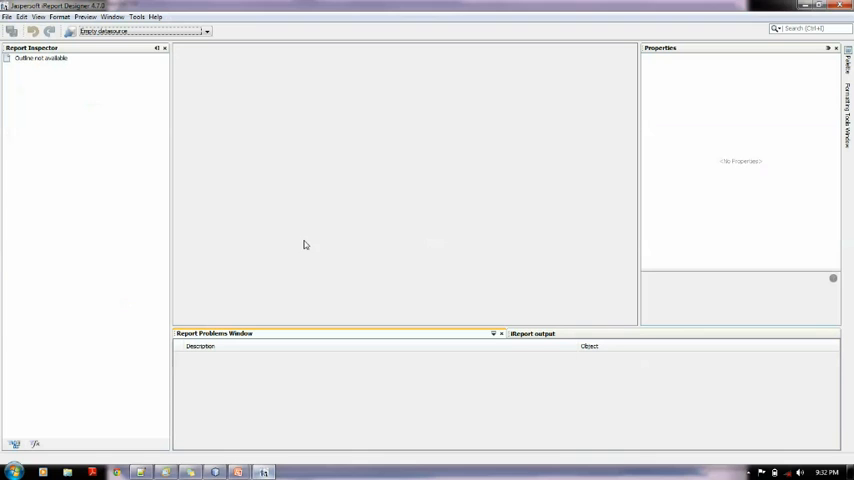
pyautogui.click(137, 17)
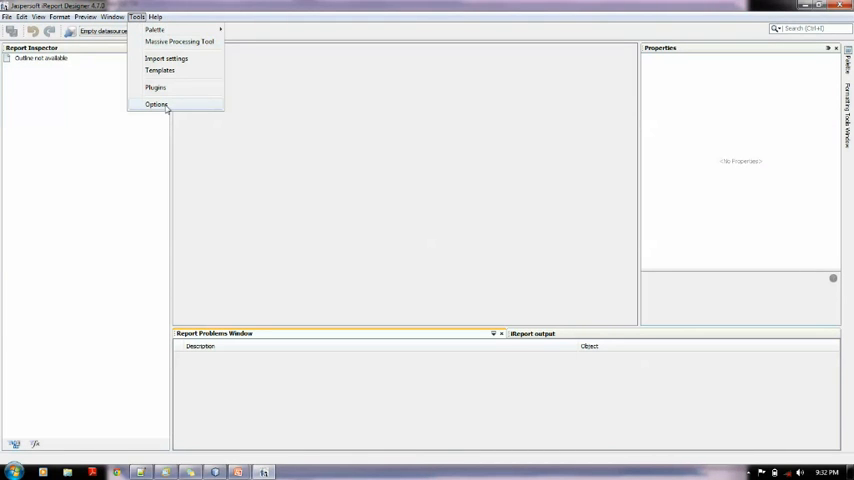
pyautogui.click(156, 104)
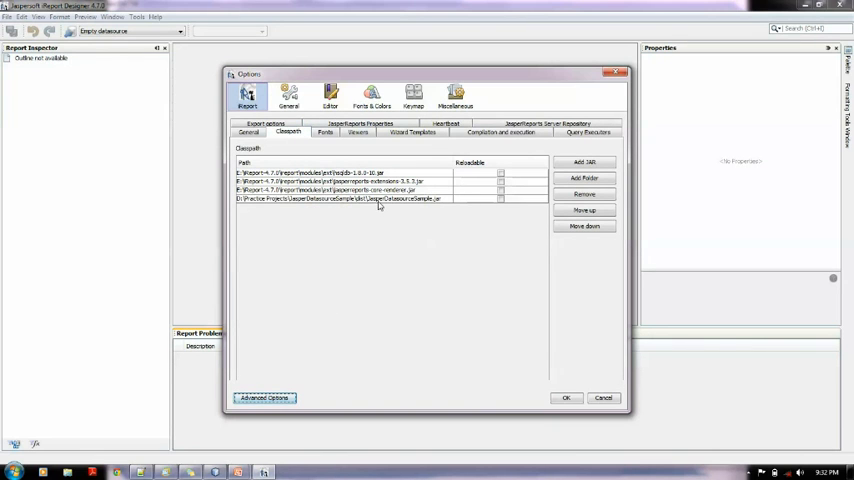
pyautogui.click(340, 198)
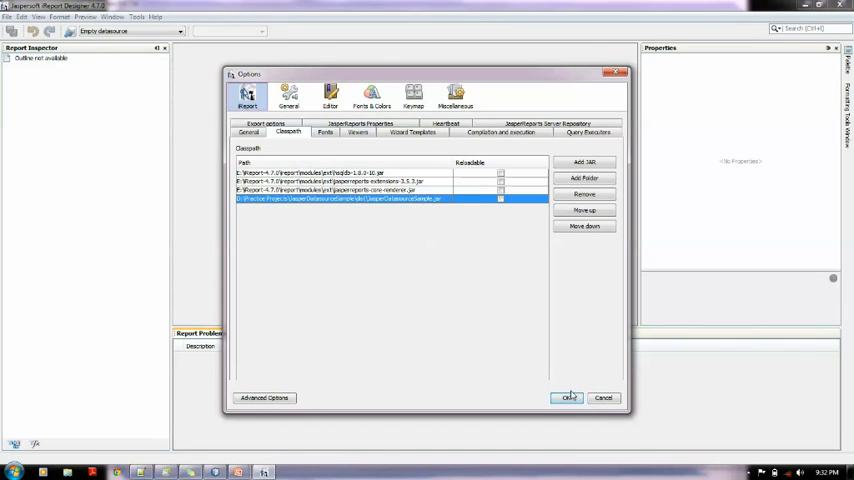
pyautogui.click(568, 398)
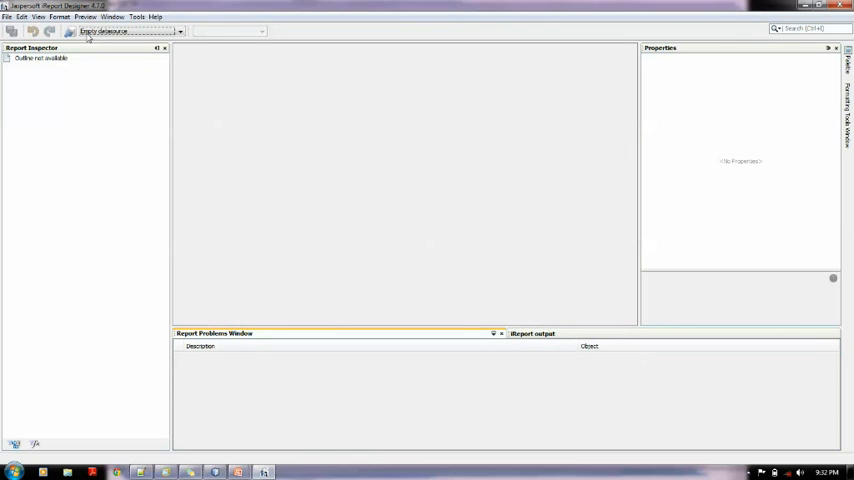
# Start a new JavaBeans set datasource and select its default factory class name
pyautogui.click(70, 31)
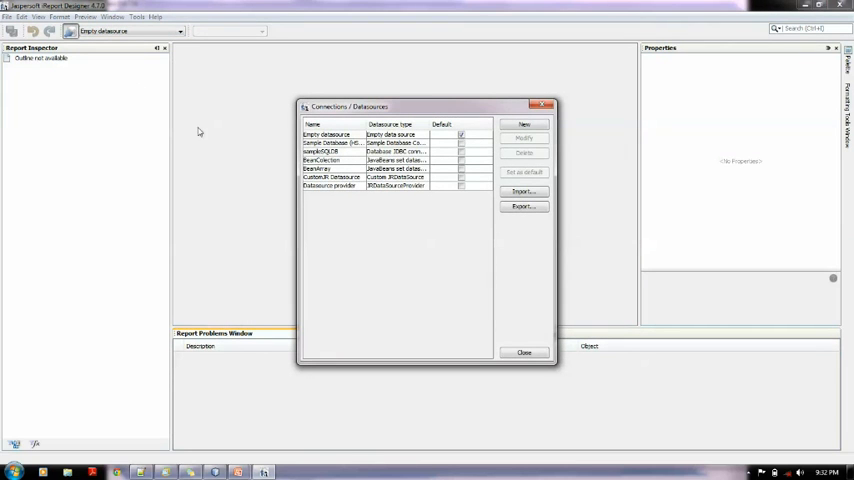
pyautogui.click(524, 124)
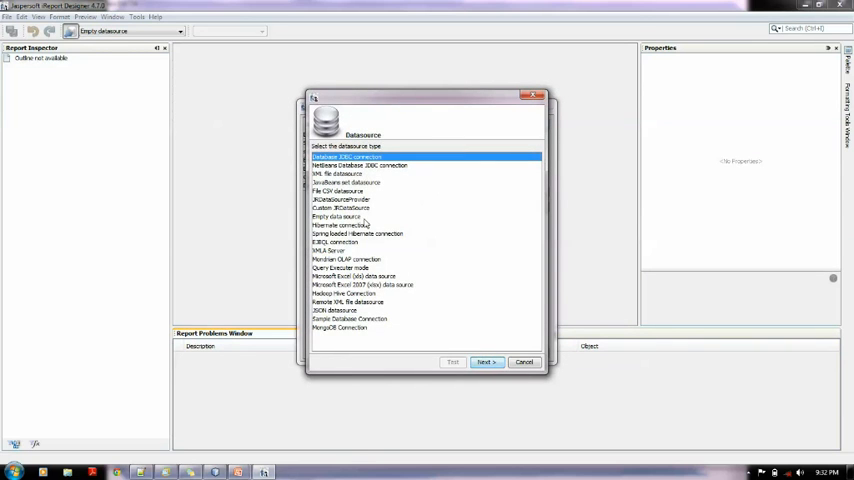
pyautogui.click(340, 199)
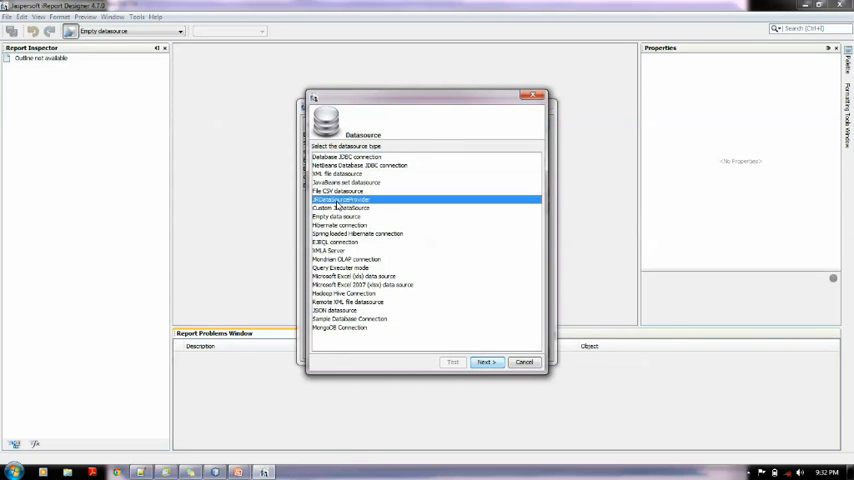
pyautogui.click(525, 362)
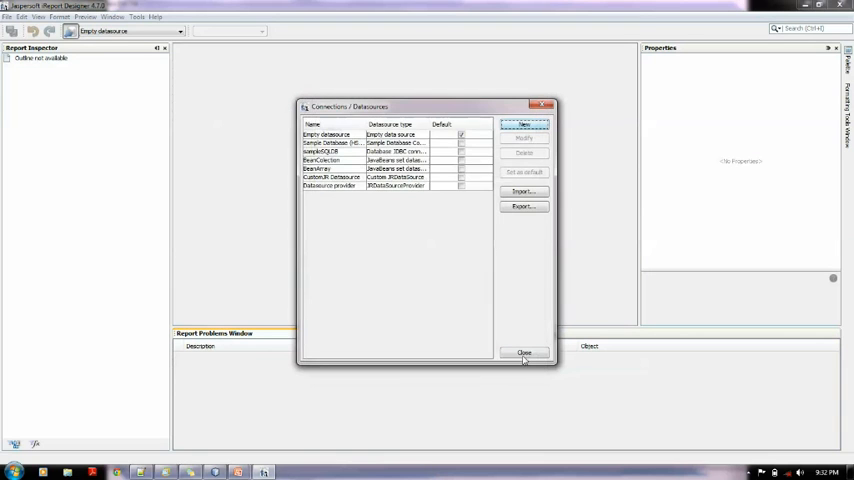
pyautogui.click(524, 124)
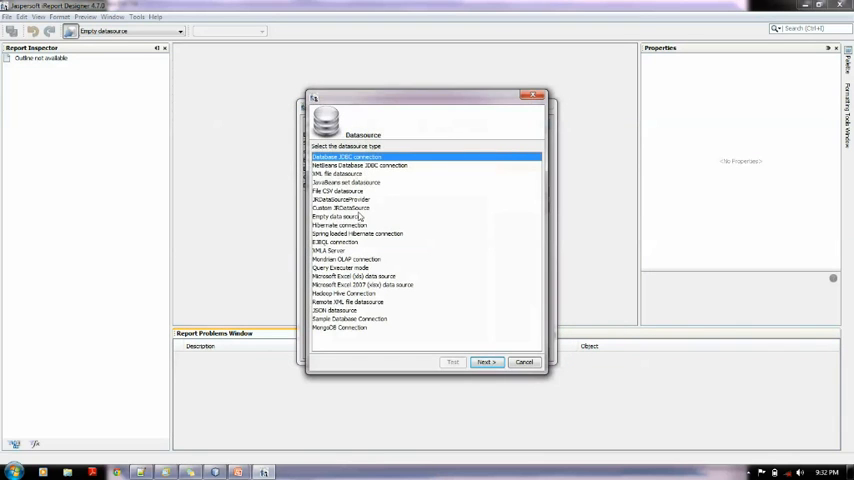
pyautogui.click(345, 182)
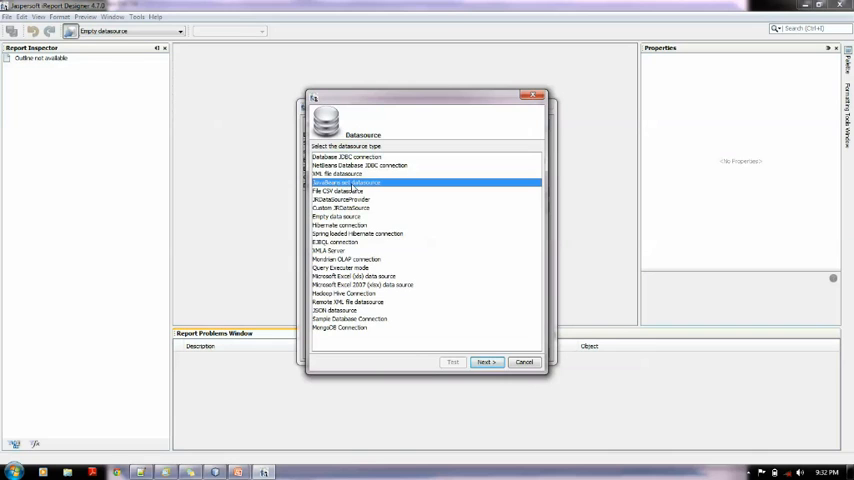
pyautogui.click(486, 362)
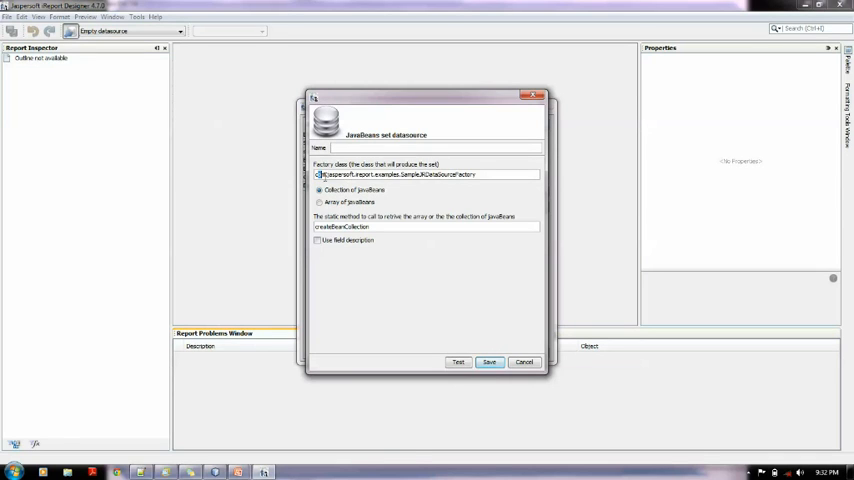
pyautogui.tripleClick(420, 174)
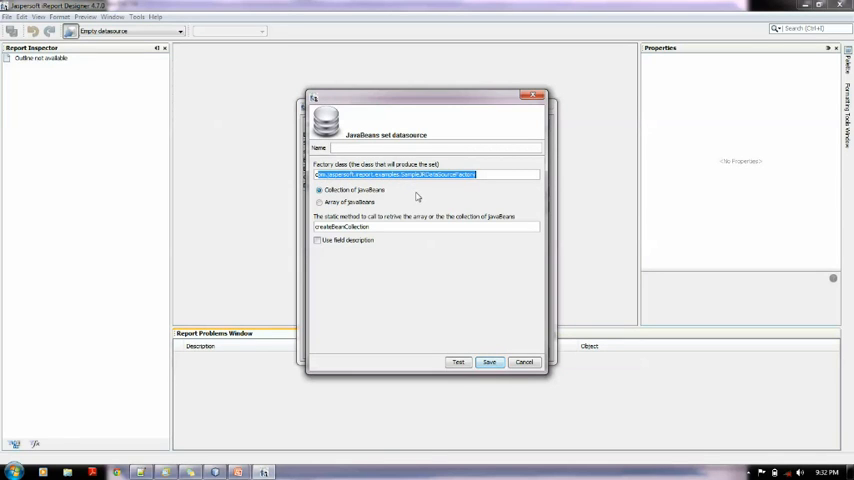
pyautogui.moveTo(264, 373)
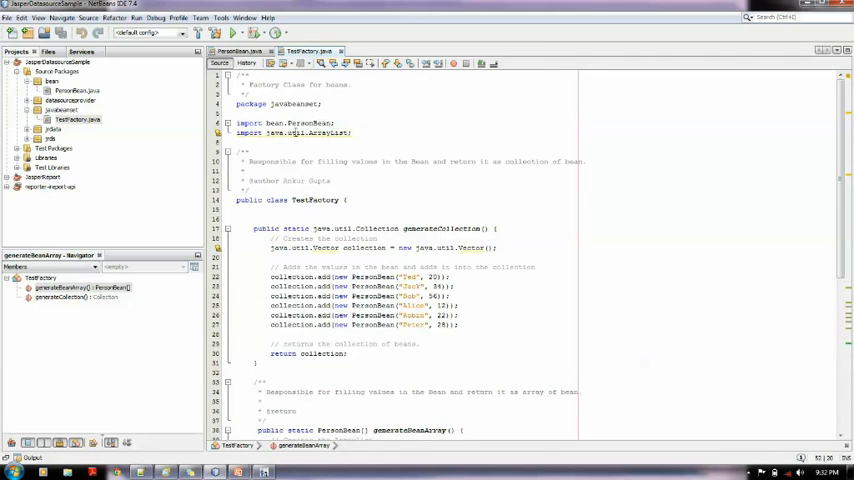
# Select the javabeanset package name and generateCollection method in TestFactory
pyautogui.doubleClick(296, 103)
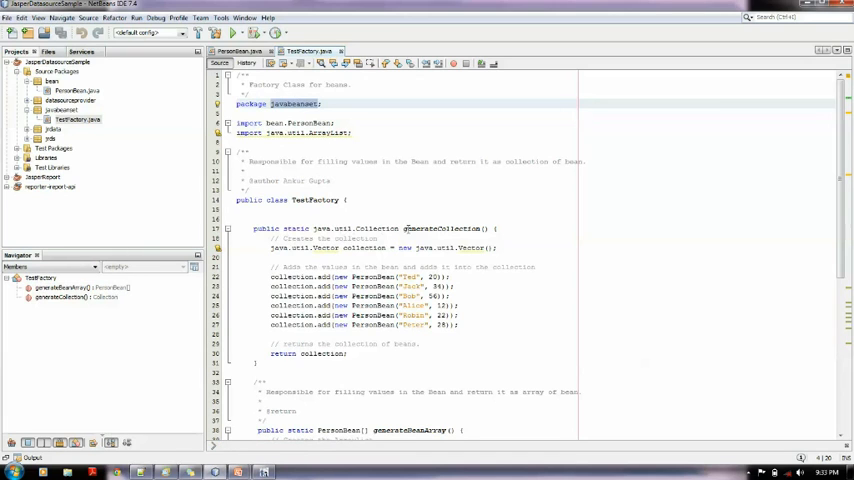
pyautogui.click(440, 228)
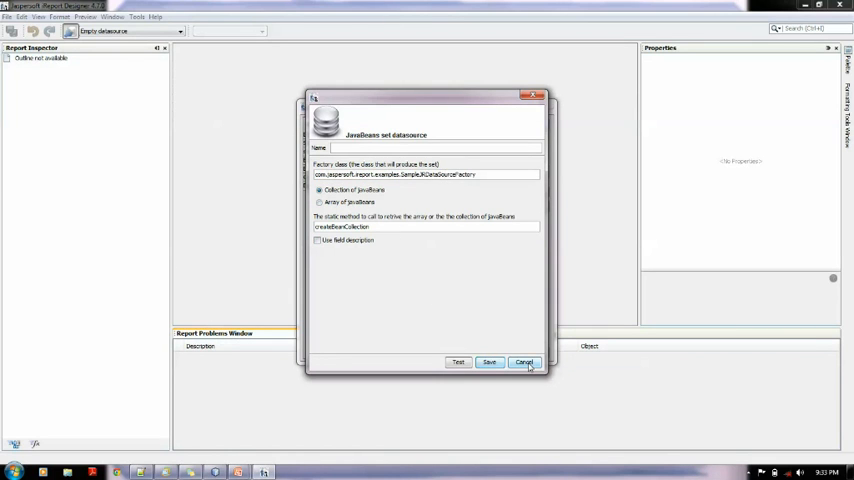
# Discard the new datasource and save BeanCollection with javabeanset.TestFactory and generateCollection
pyautogui.click(524, 362)
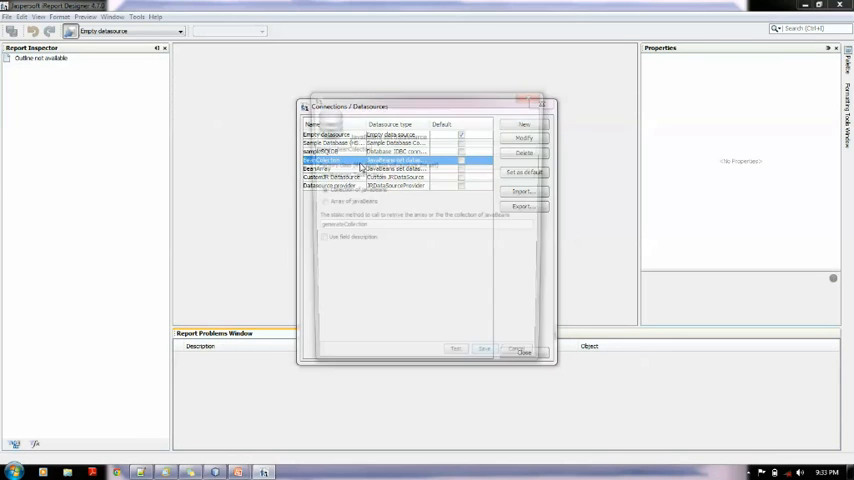
pyautogui.click(523, 138)
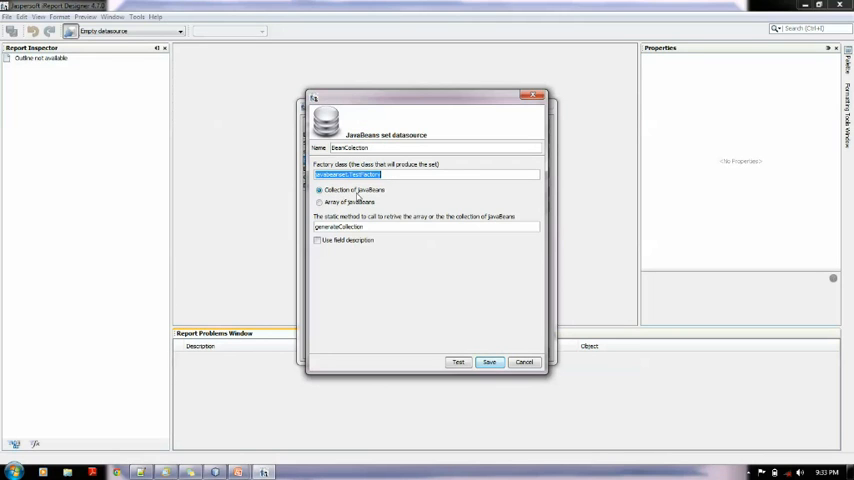
pyautogui.moveTo(378, 197)
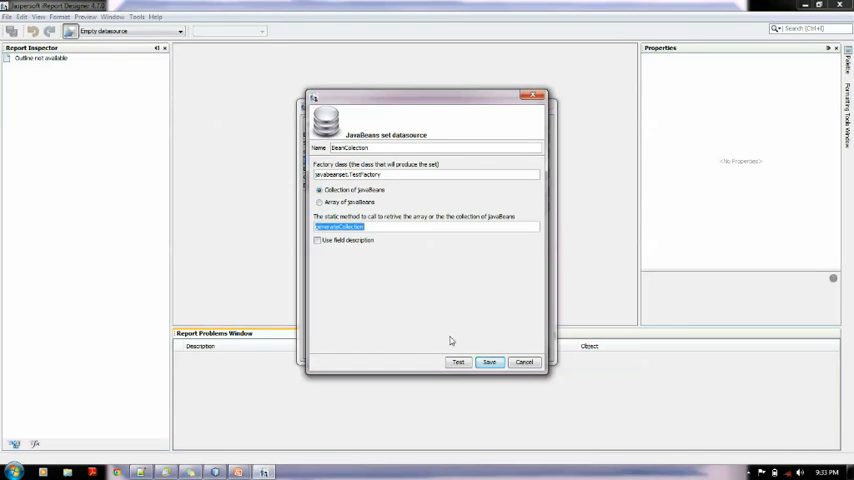
pyautogui.click(458, 362)
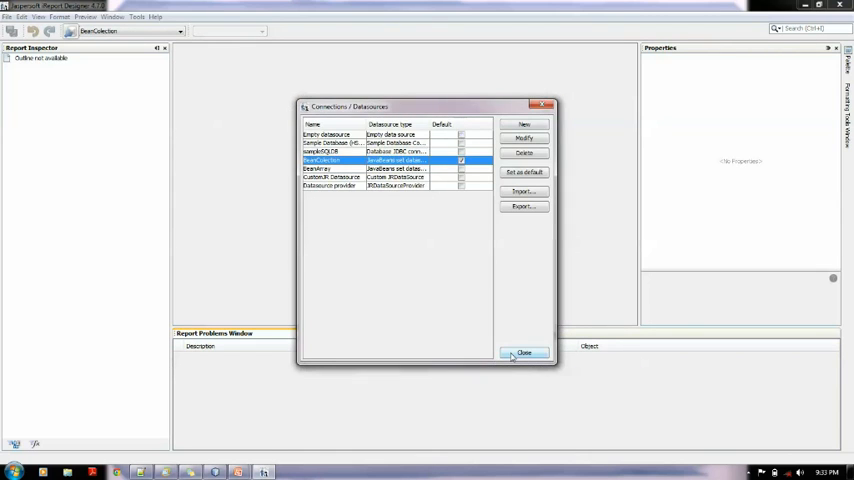
# Create blank report1 with the New report wizard's default template, name and location
pyautogui.click(524, 354)
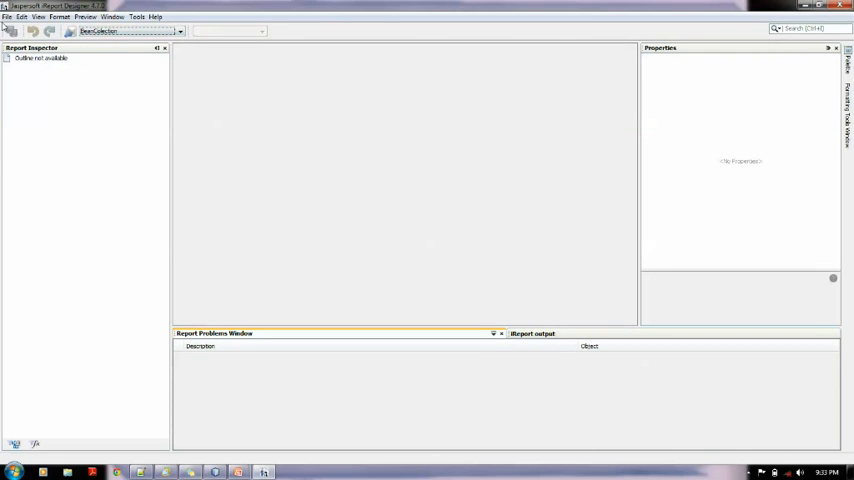
pyautogui.click(7, 17)
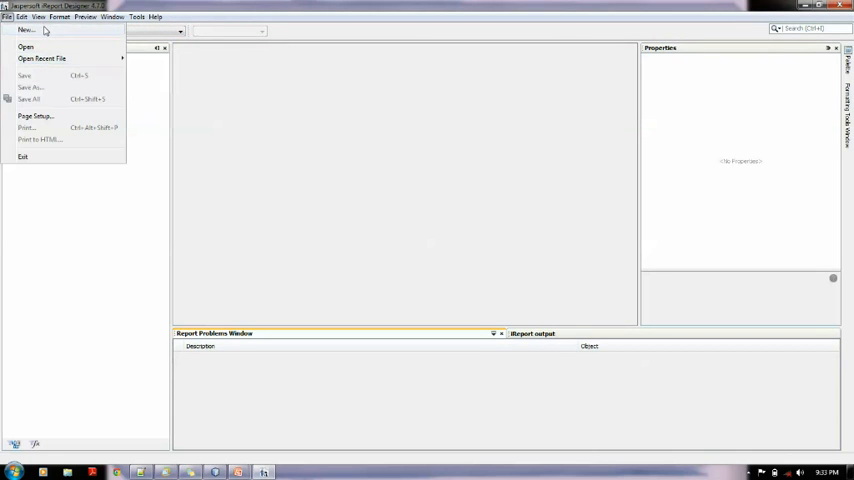
pyautogui.click(26, 29)
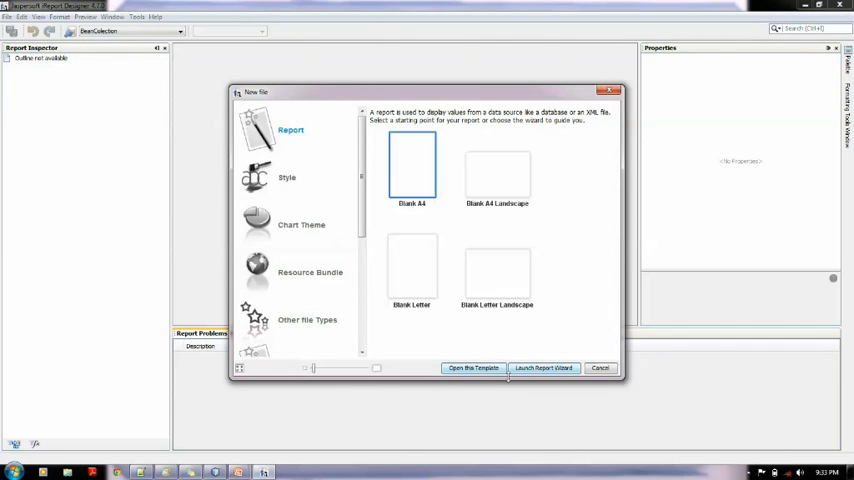
pyautogui.click(473, 368)
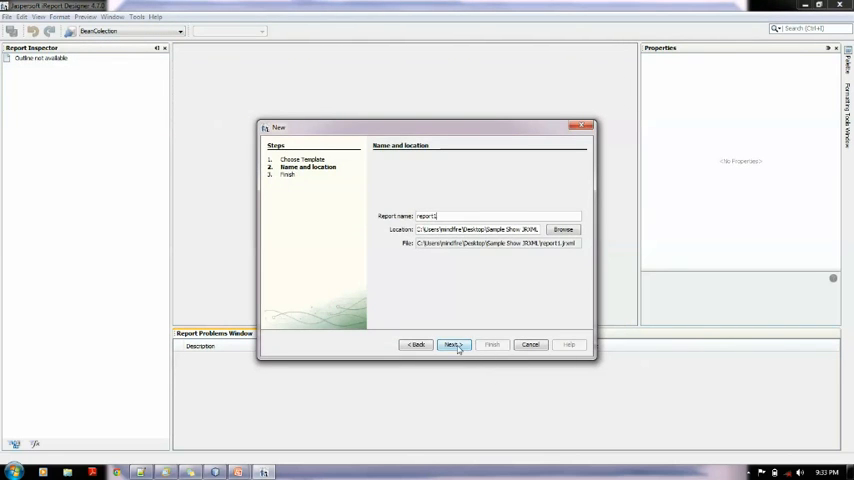
pyautogui.click(451, 344)
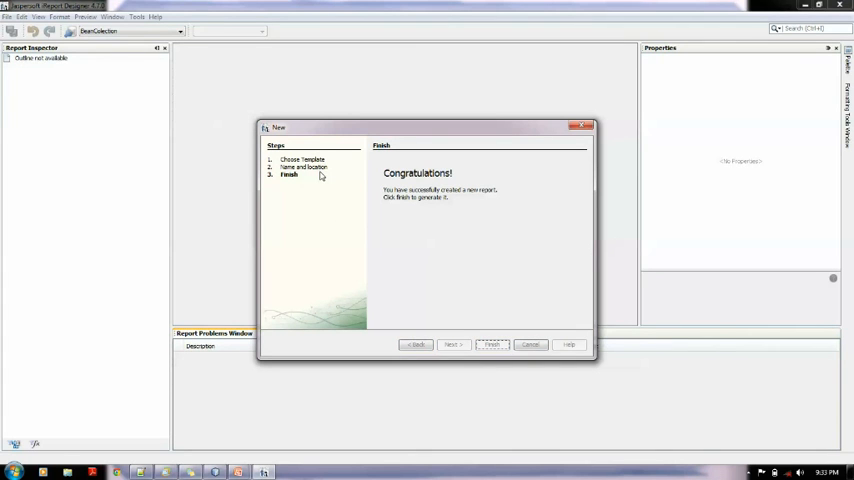
pyautogui.click(492, 344)
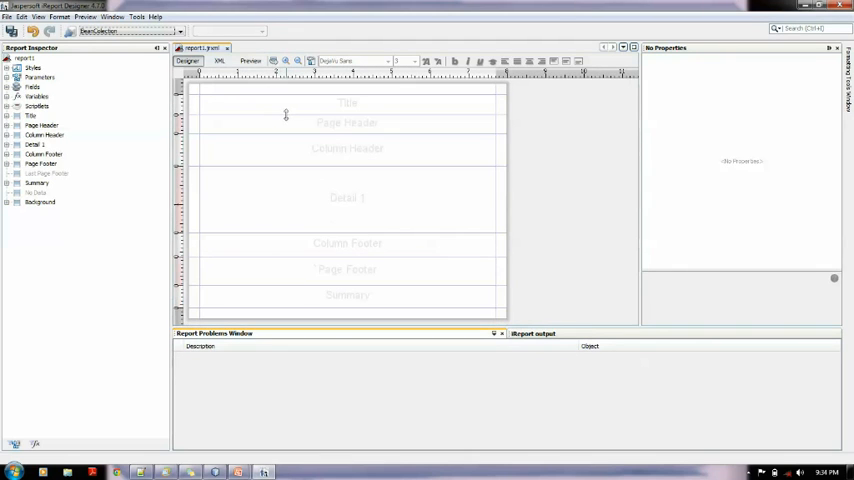
# Add a bold 'Sample bean source' static text to the Title band
pyautogui.click(111, 17)
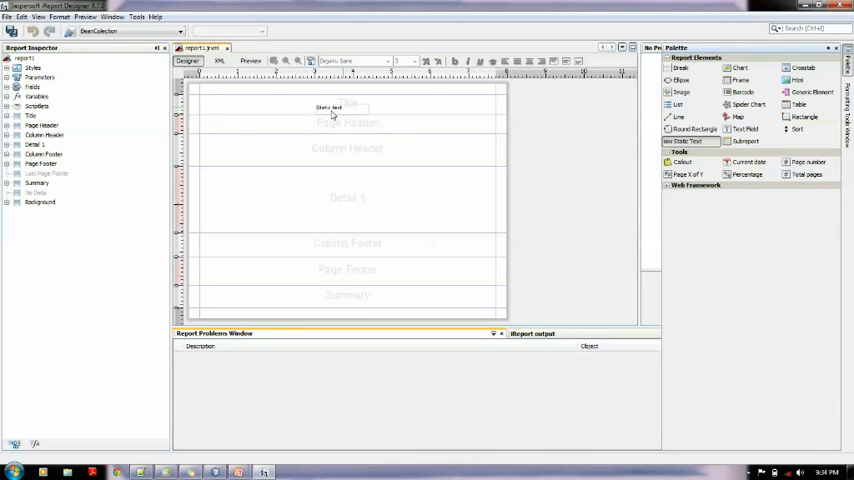
pyautogui.click(322, 99)
pyautogui.write('Sample bean')
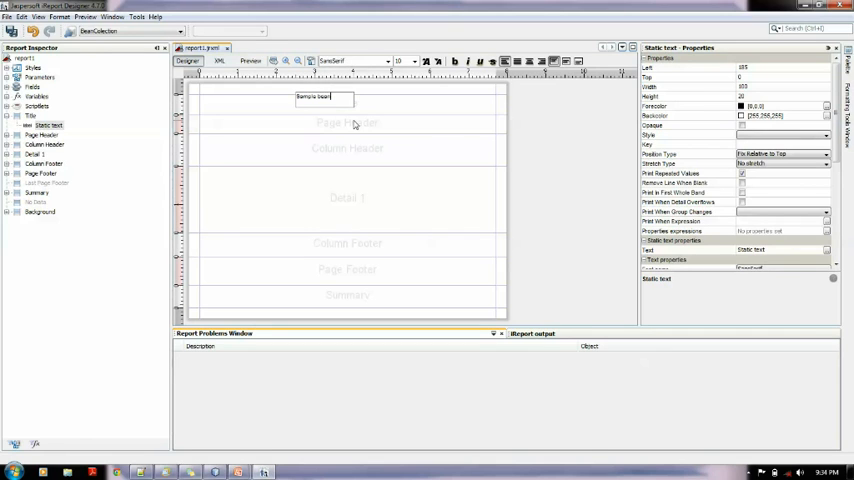
pyautogui.write('source')
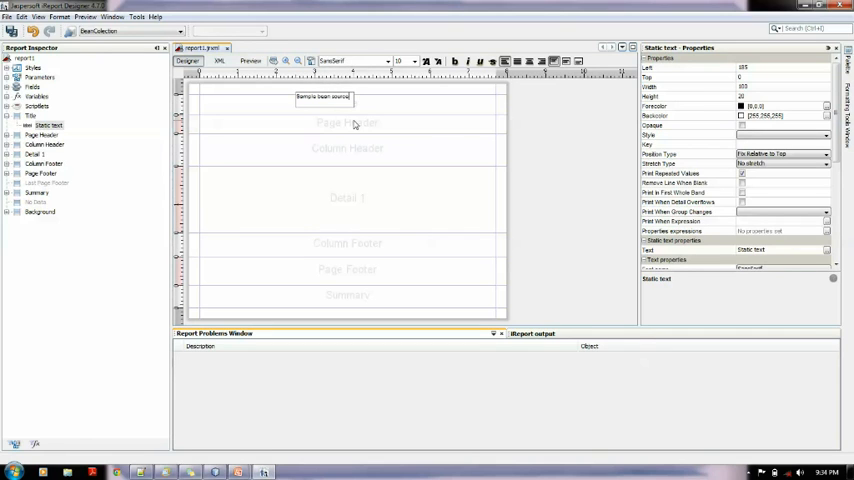
pyautogui.click(324, 97)
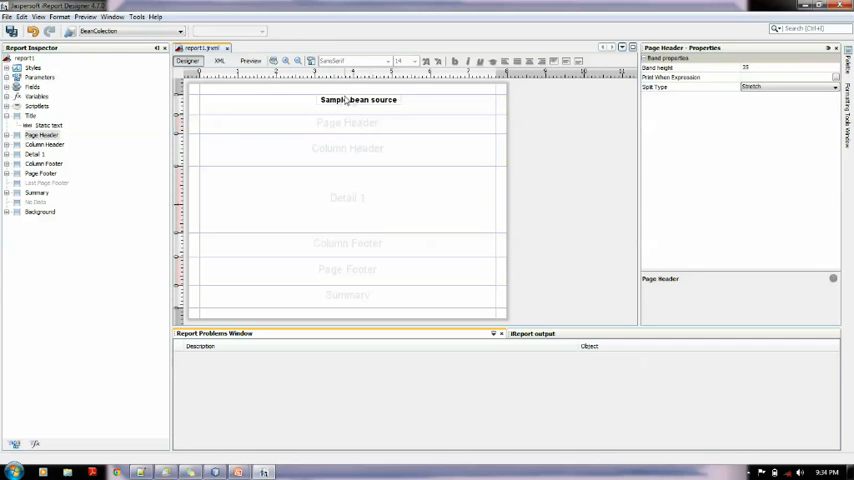
pyautogui.click(347, 99)
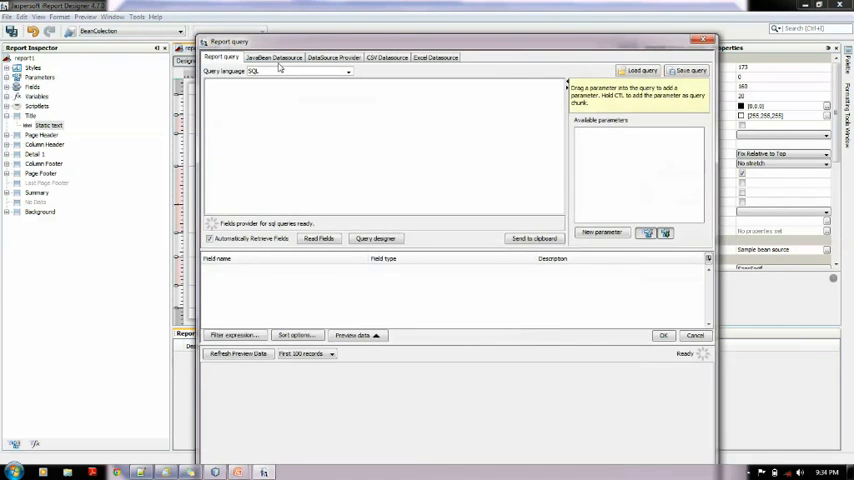
# Read bean.PersonBean attributes and add its age and name fields
pyautogui.click(272, 57)
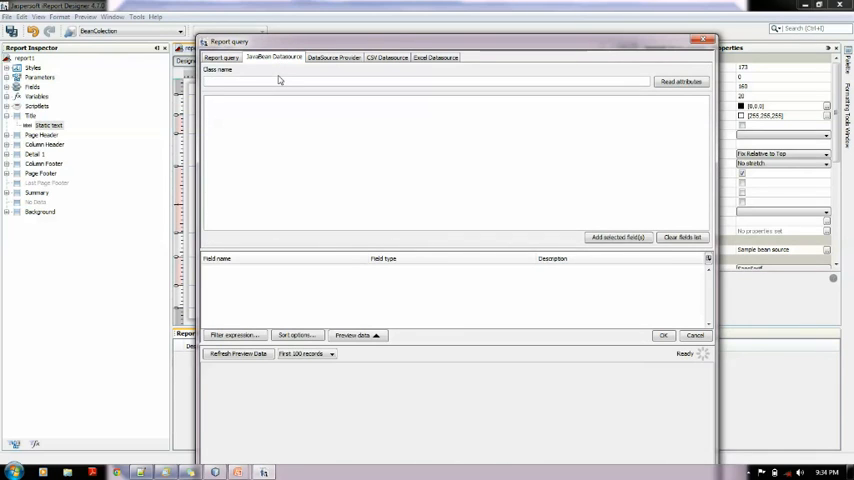
pyautogui.write('bean.PersonBean')
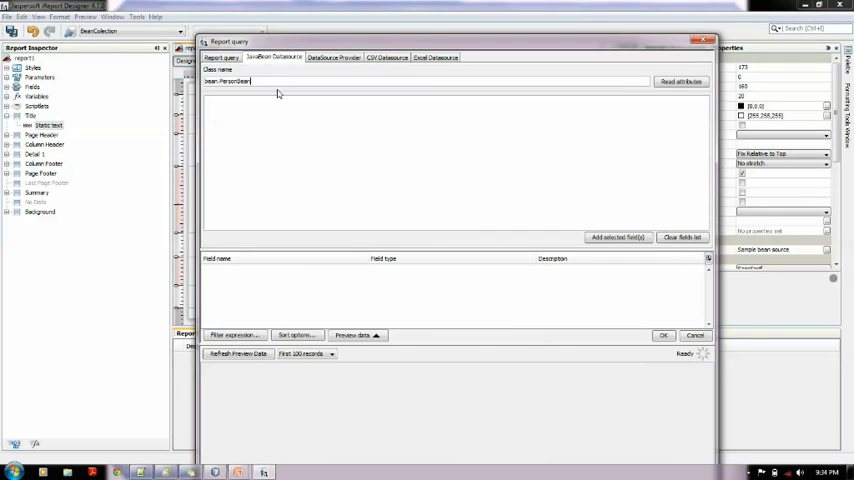
pyautogui.moveTo(661, 131)
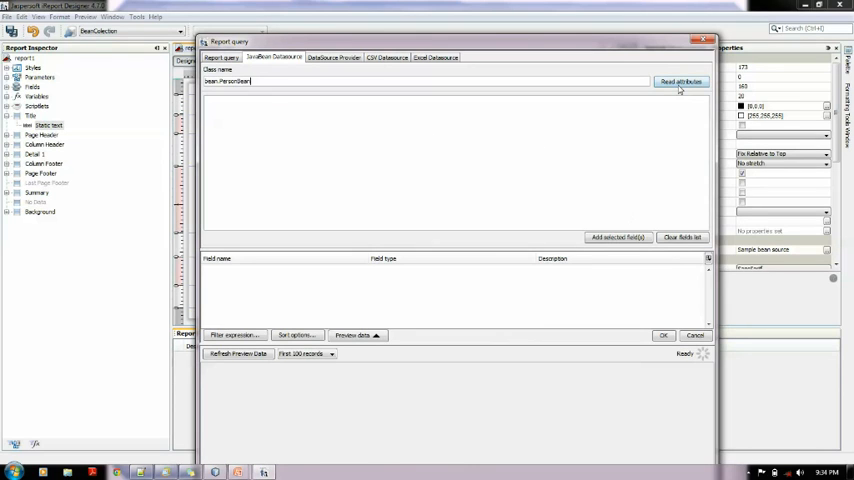
pyautogui.click(681, 81)
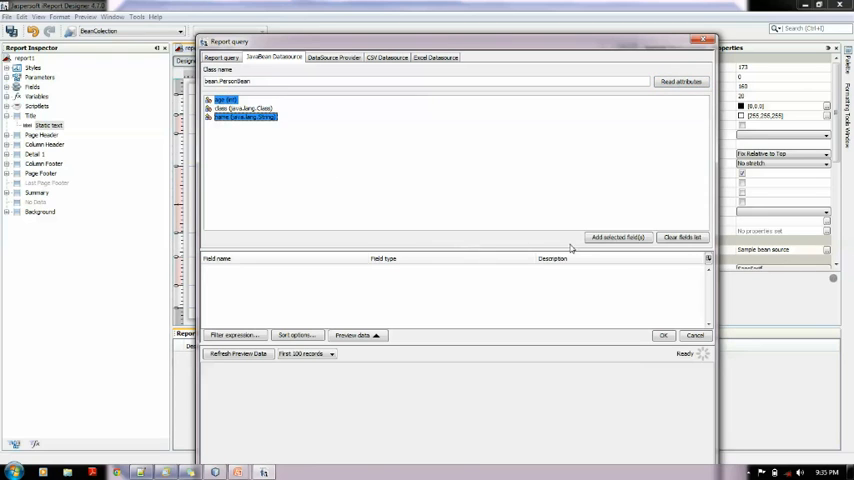
pyautogui.click(617, 237)
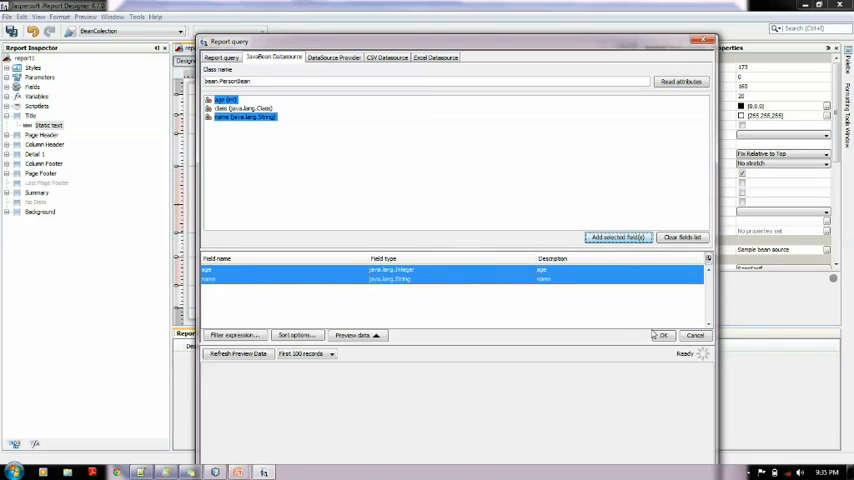
pyautogui.click(663, 335)
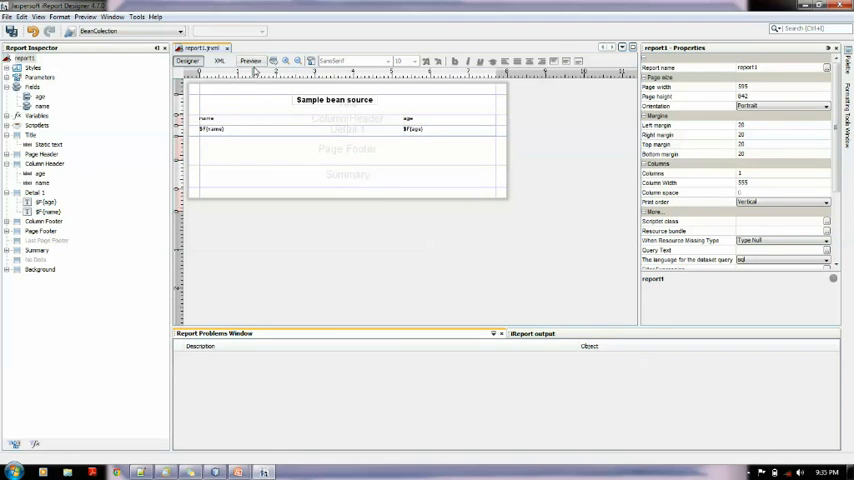
# Preview report1 listing names and ages of Ted, Jack, Bob, Alice, Robin and Peter
pyautogui.click(80, 61)
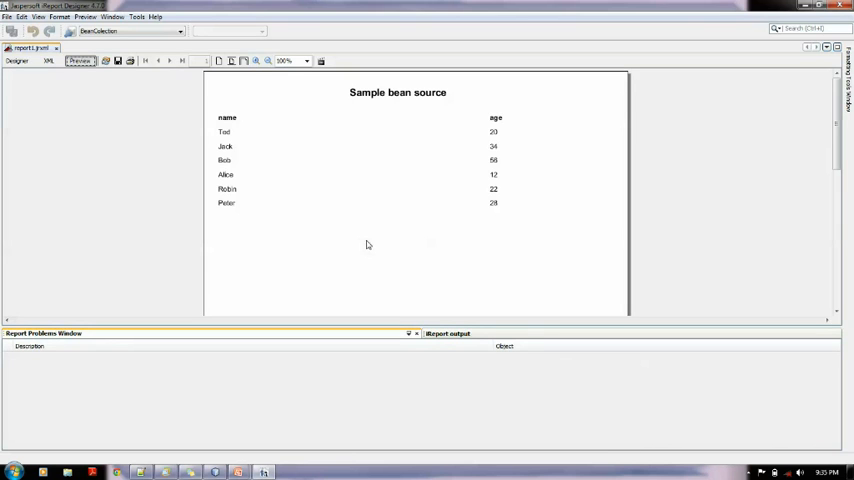
pyautogui.moveTo(355, 166)
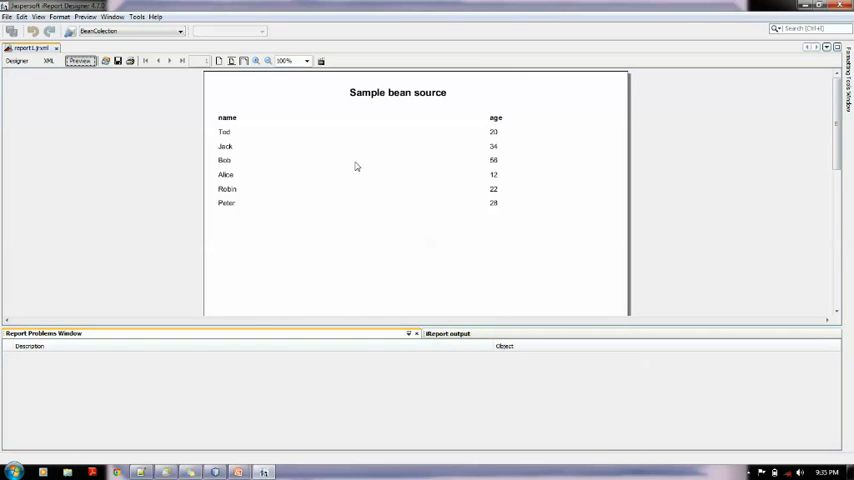
pyautogui.moveTo(488, 188)
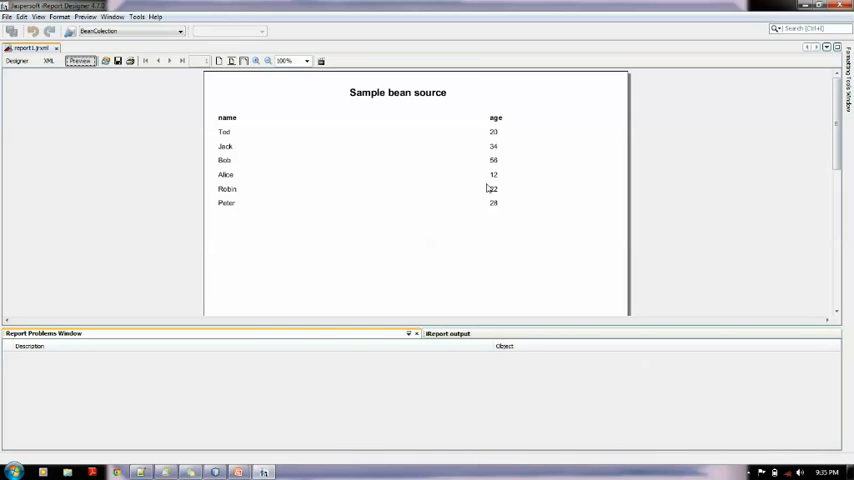
pyautogui.moveTo(5, 82)
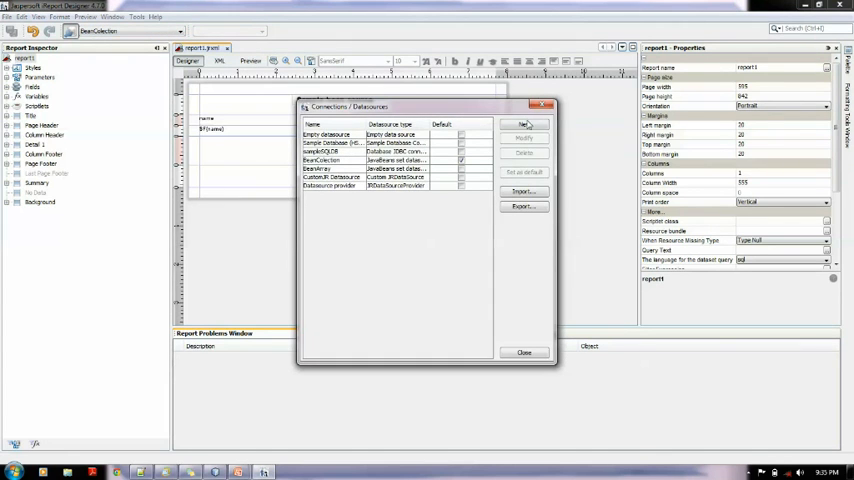
# Open the BeanArray datasource settings and test its connection
pyautogui.click(524, 124)
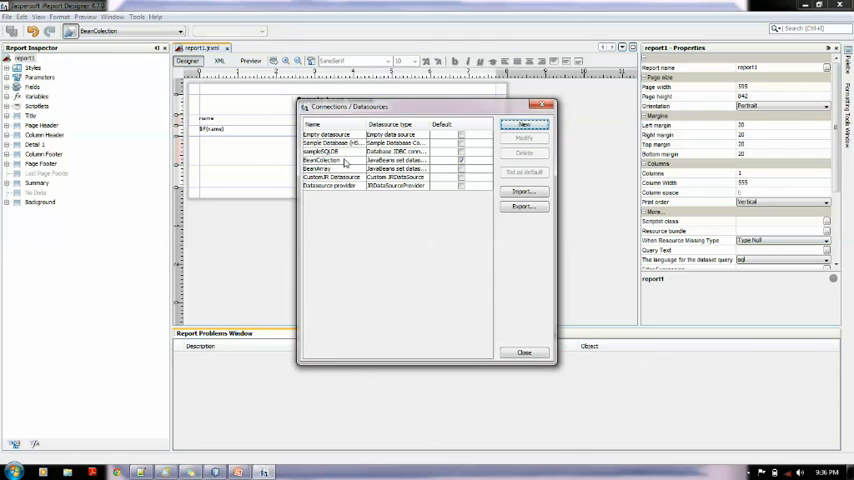
pyautogui.click(524, 138)
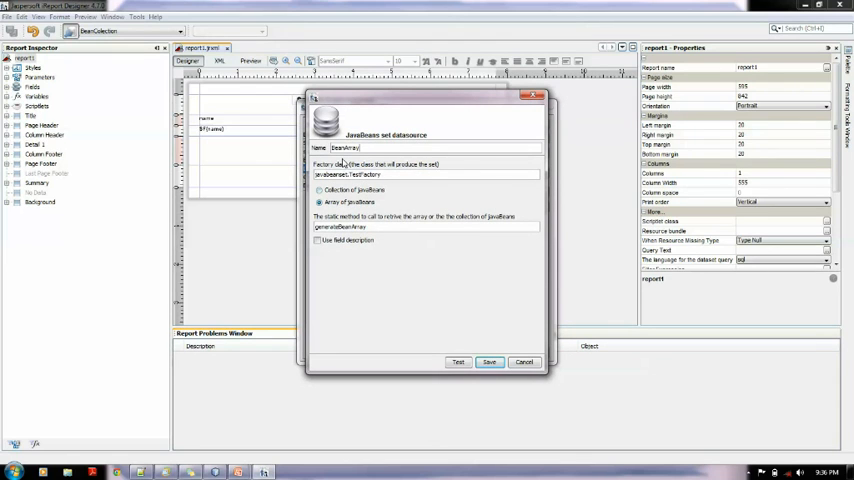
pyautogui.doubleClick(345, 148)
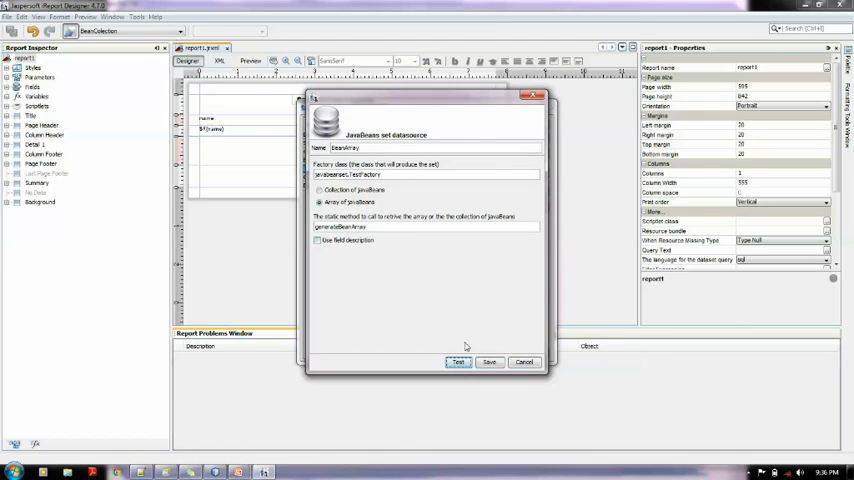
pyautogui.click(458, 362)
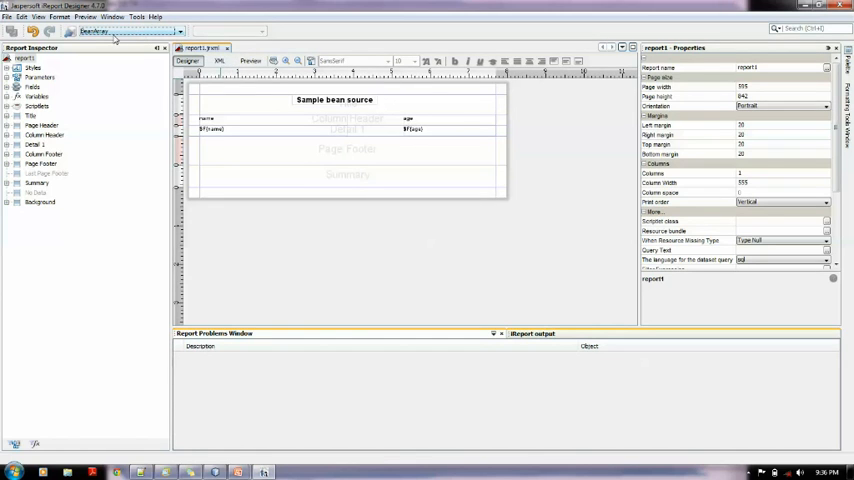
pyautogui.moveTo(251, 61)
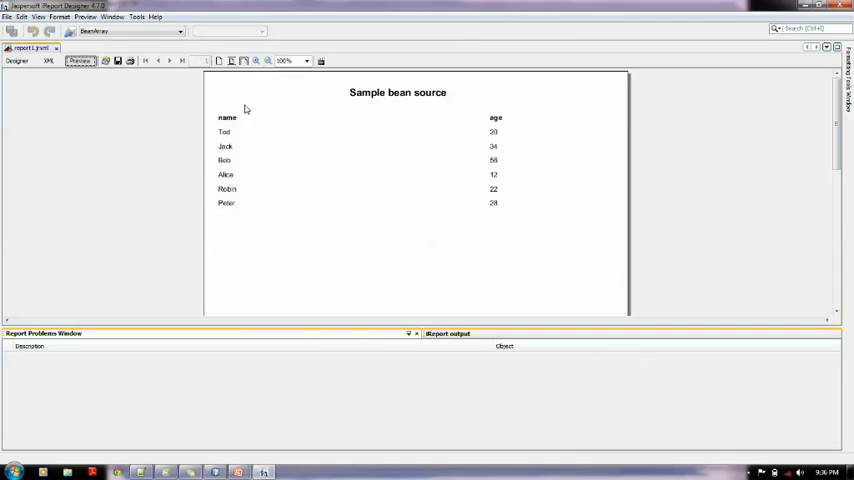
pyautogui.moveTo(606, 128)
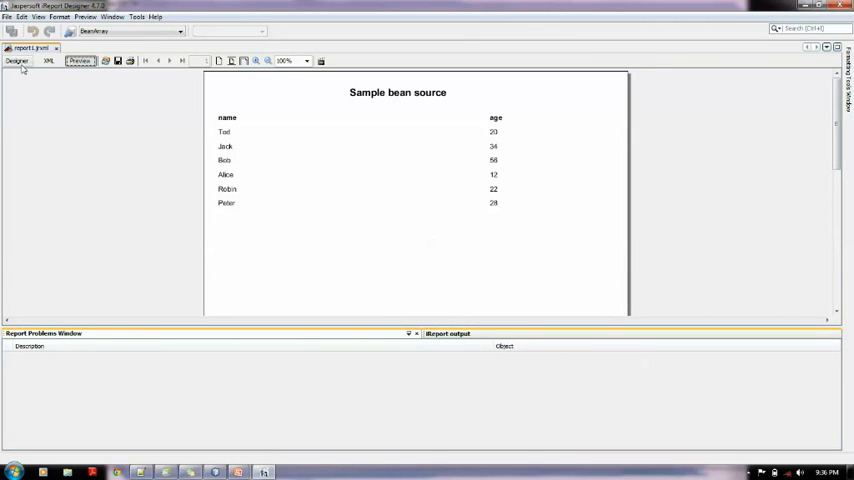
pyautogui.click(16, 61)
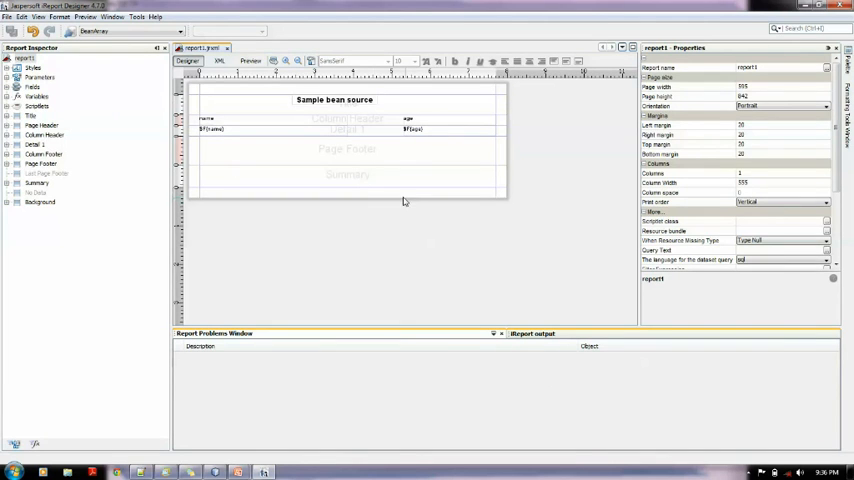
pyautogui.moveTo(278, 291)
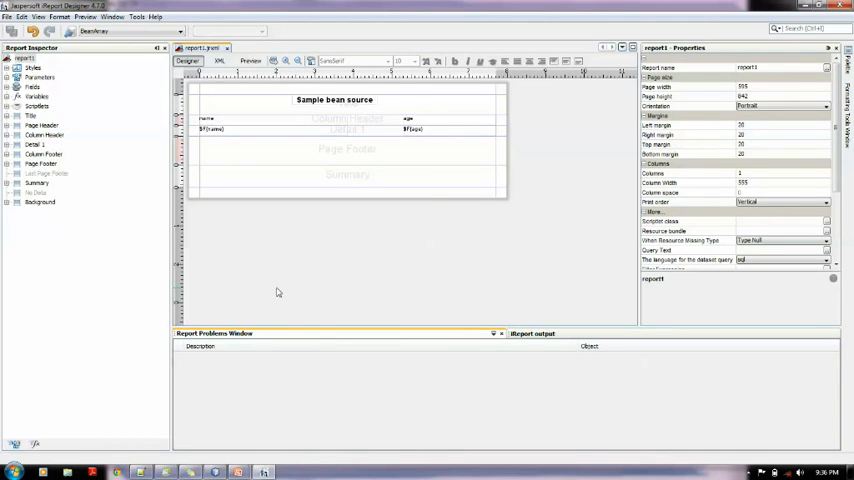